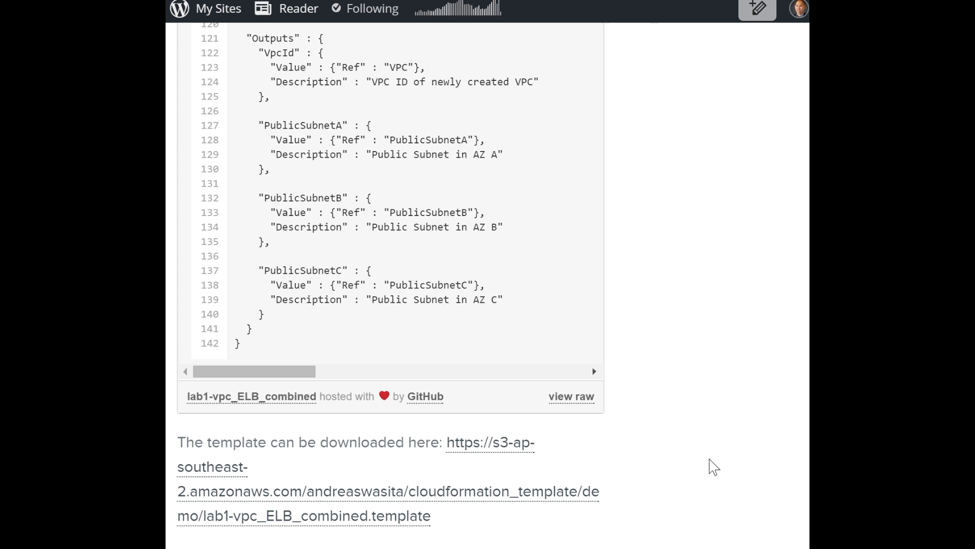
pyautogui.moveTo(605, 489)
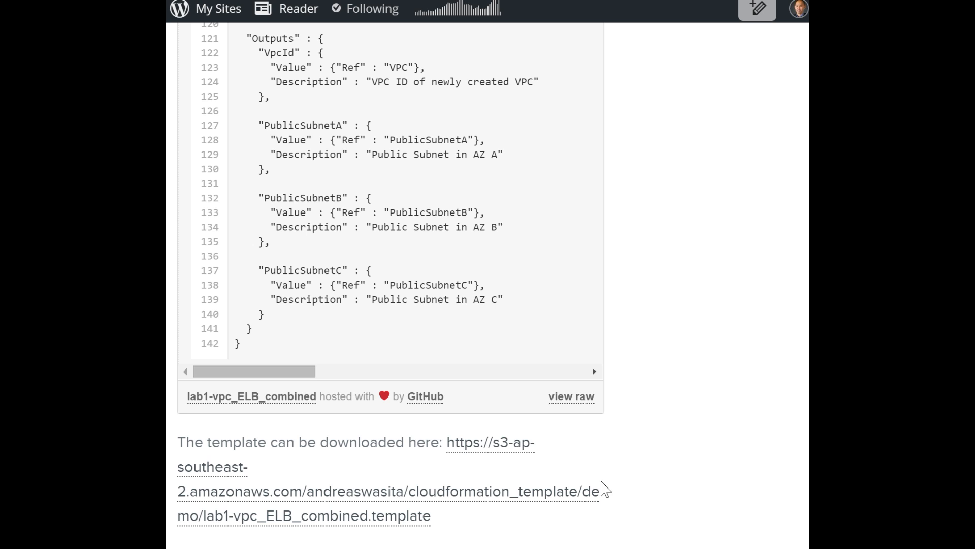
pyautogui.moveTo(533, 478)
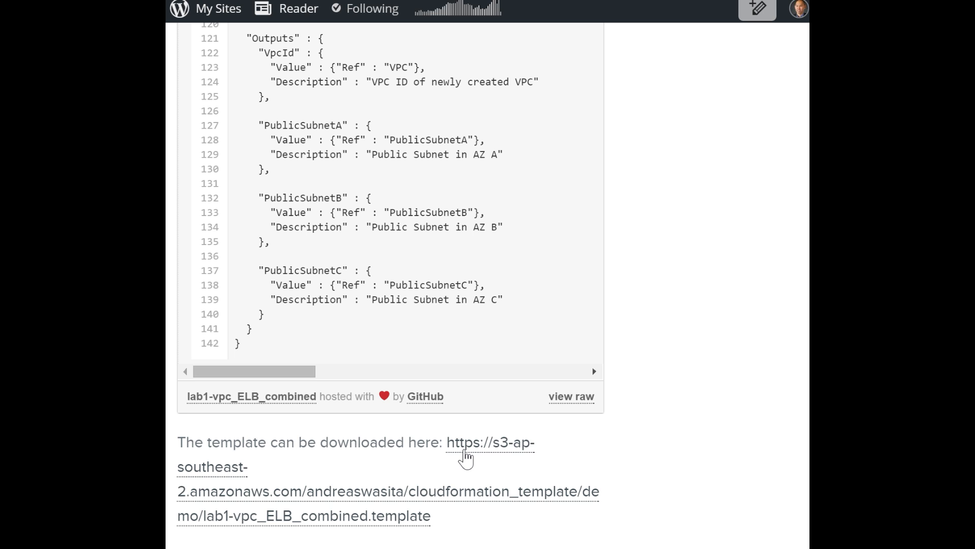
pyautogui.moveTo(467, 443)
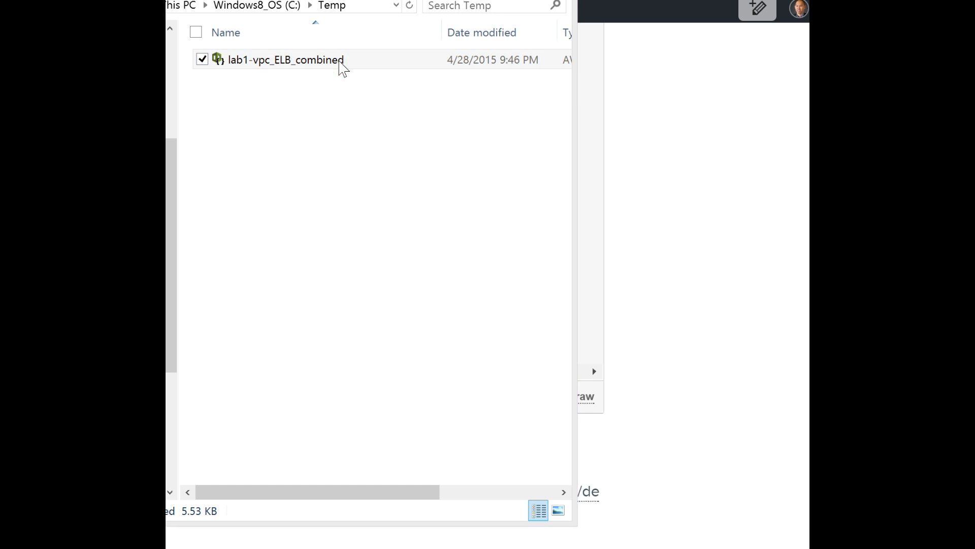
# Step: Open the downloaded template in Visual Studio and expand the VPC resource to show its CIDR block and tags
pyautogui.doubleClick(285, 59)
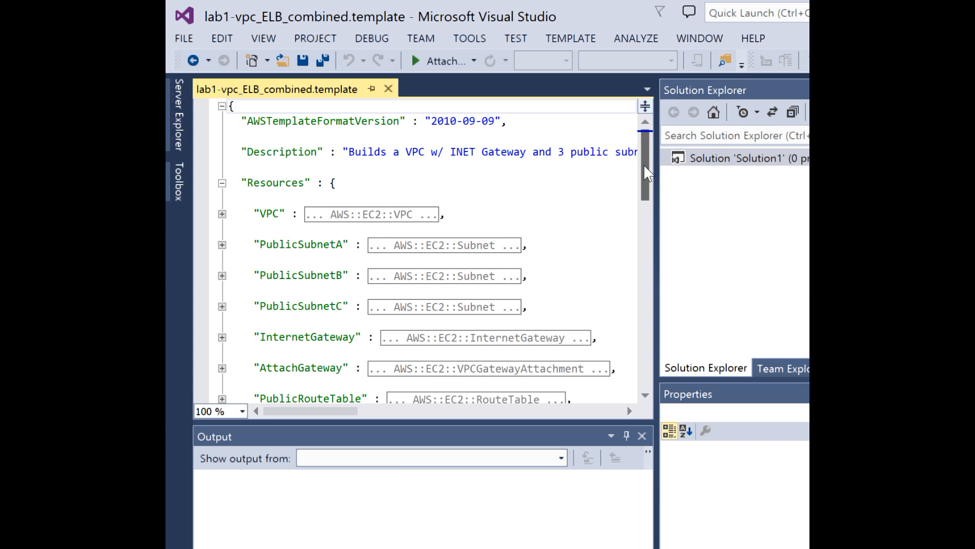
pyautogui.scroll(-3)
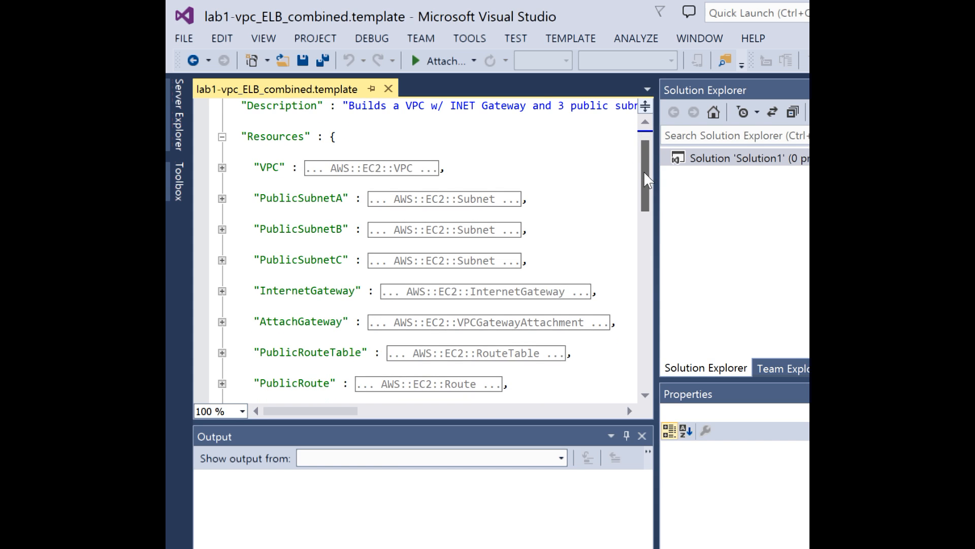
pyautogui.scroll(-3)
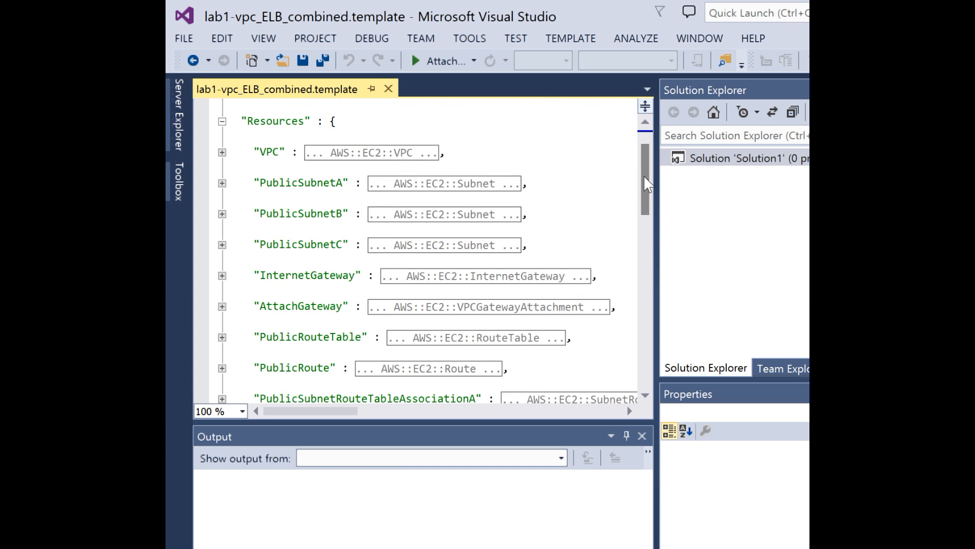
pyautogui.click(222, 152)
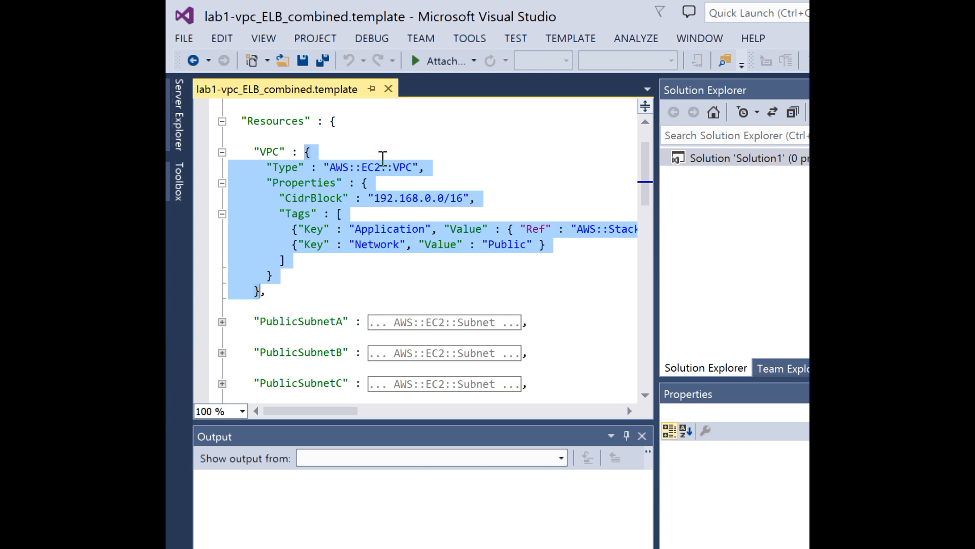
pyautogui.click(430, 198)
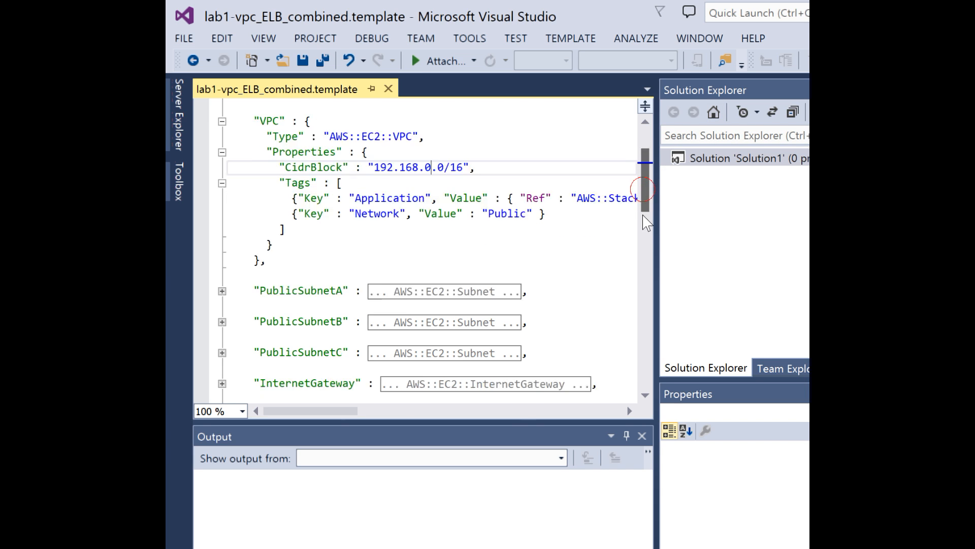
pyautogui.scroll(-3)
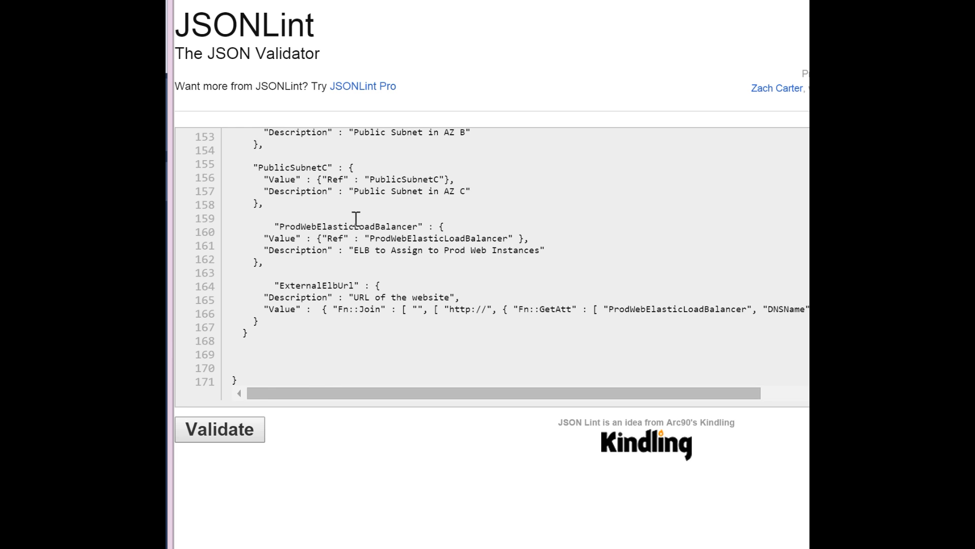
# Step: Validate the pasted template in JSONLint, confirming it is valid JSON
pyautogui.click(219, 429)
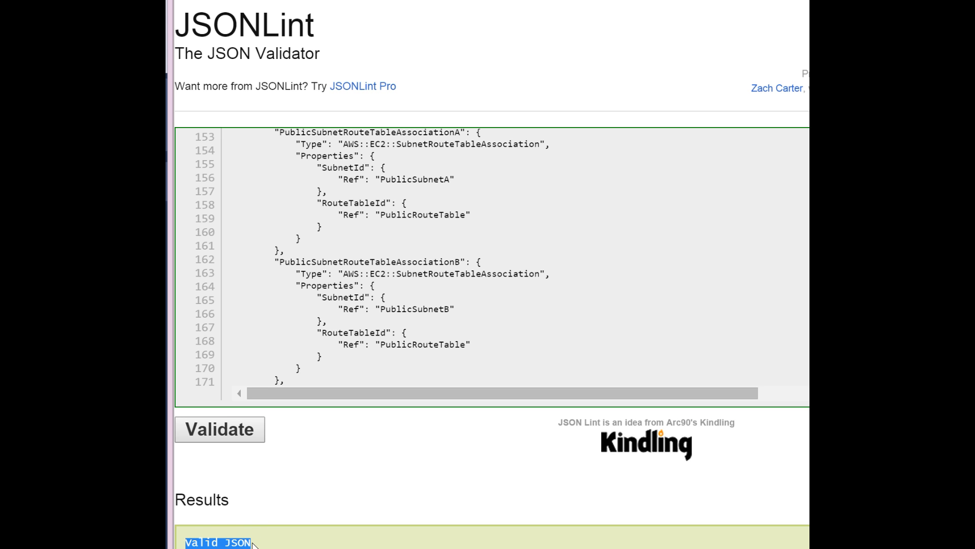
pyautogui.moveTo(252, 543)
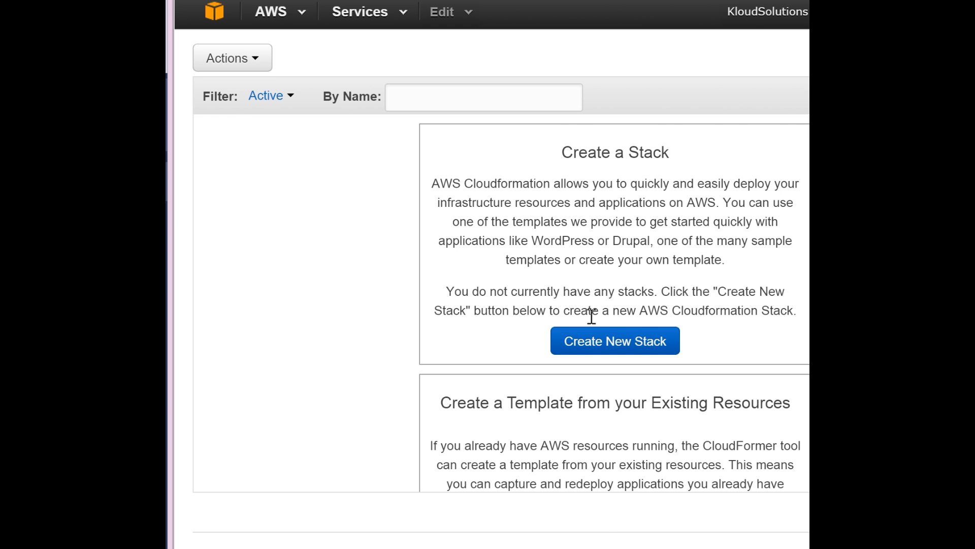
# Step: Create a new stack named kloudVPC01 using the uploaded lab1-vpc_ELB template file as its source
pyautogui.click(614, 340)
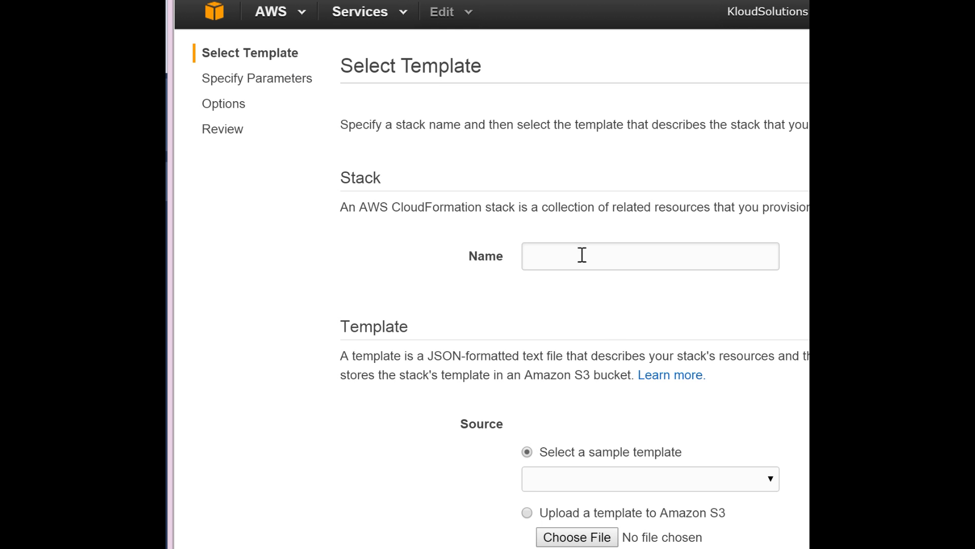
pyautogui.write('kloudVPC01')
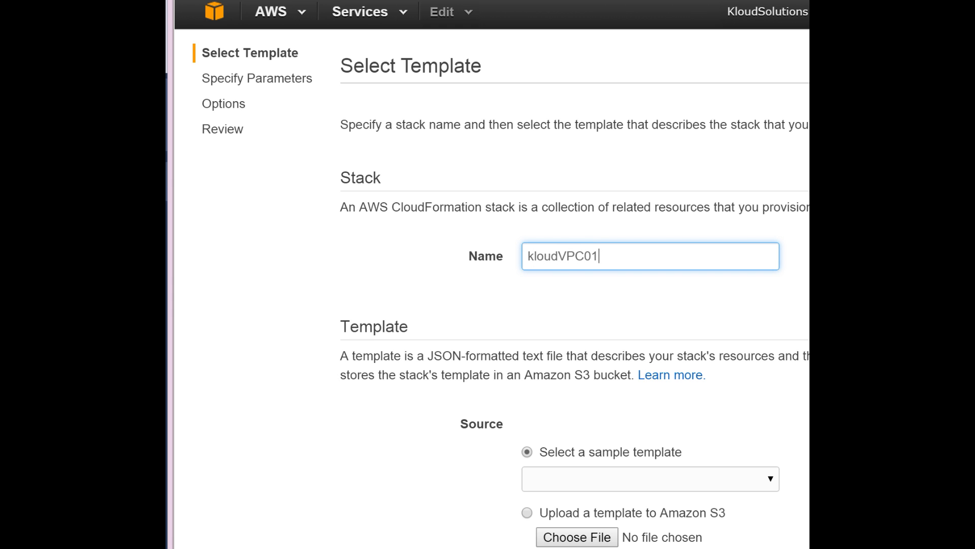
pyautogui.click(575, 537)
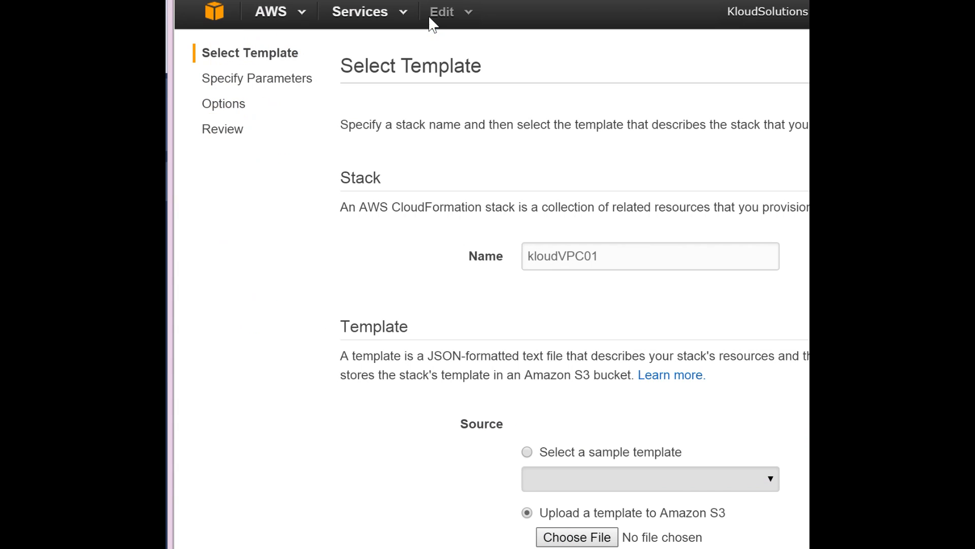
pyautogui.click(576, 537)
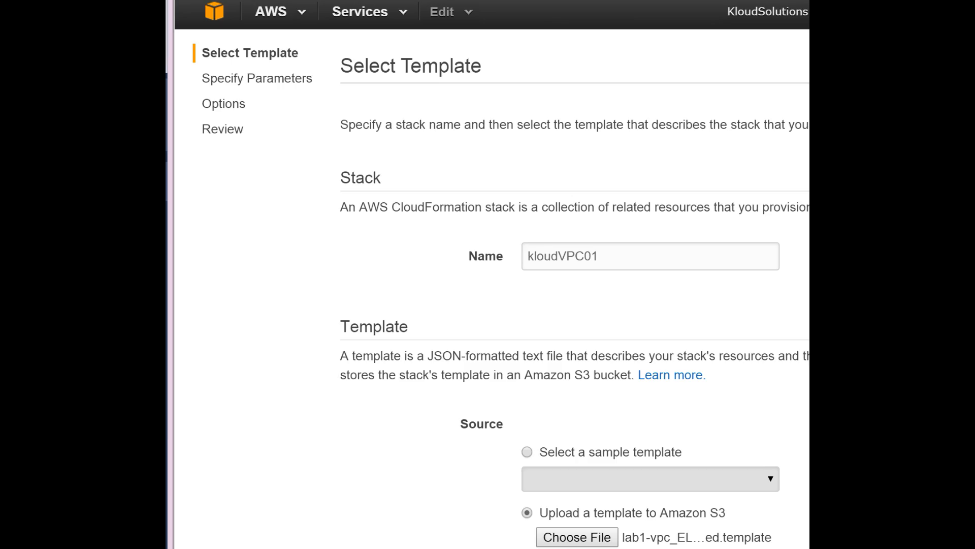
pyautogui.scroll(-3)
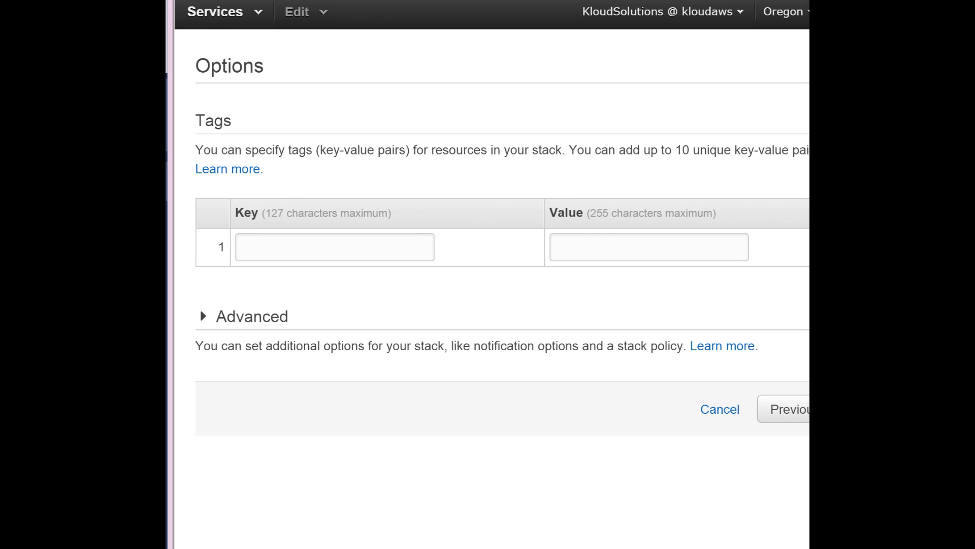
pyautogui.moveTo(404, 293)
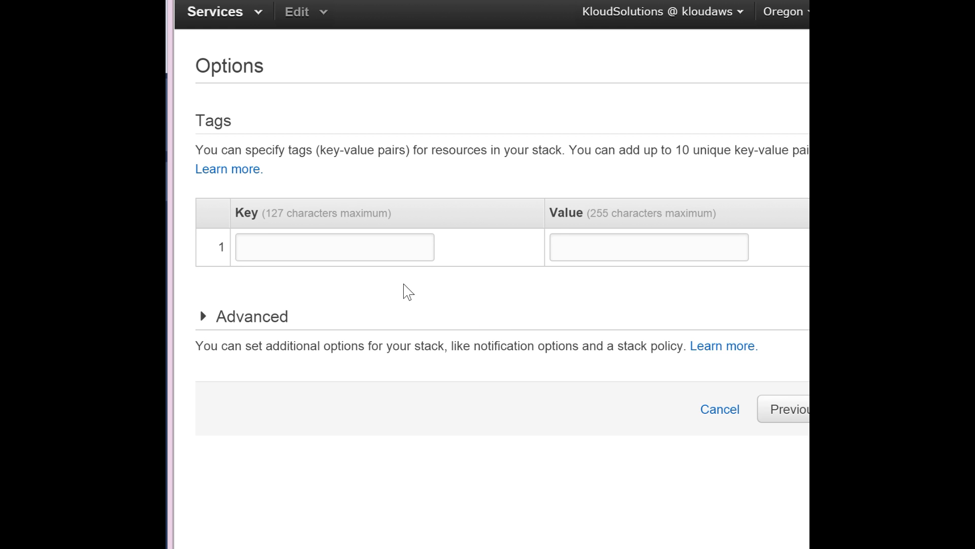
# Step: Add stack tags Name=kloudVPC01, Environment=Dev and Project=AndreasVPC
pyautogui.click(334, 247)
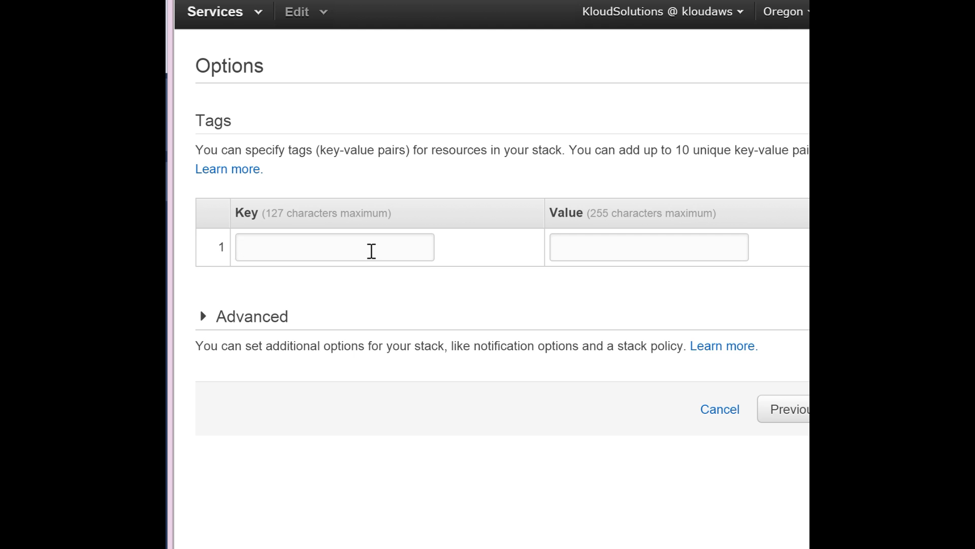
pyautogui.write('Name')
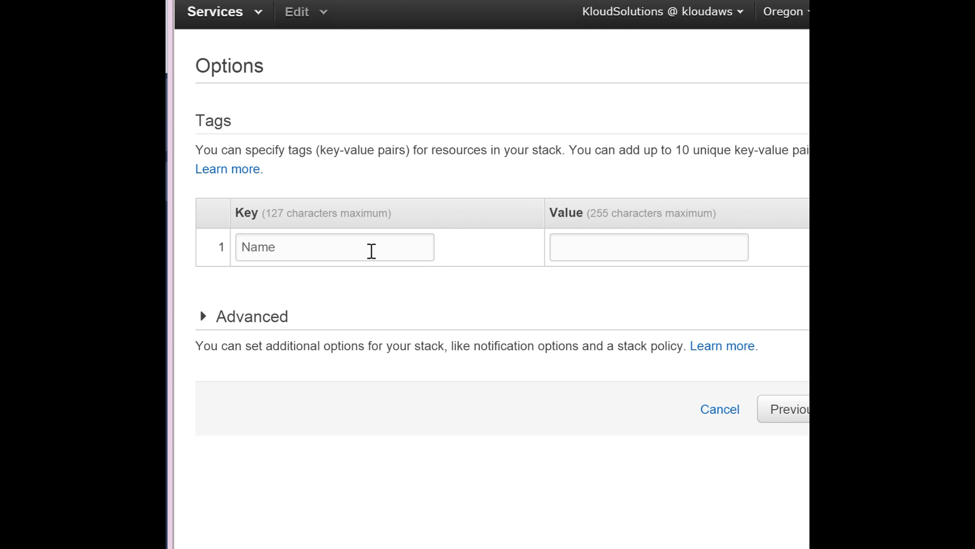
pyautogui.write('k')
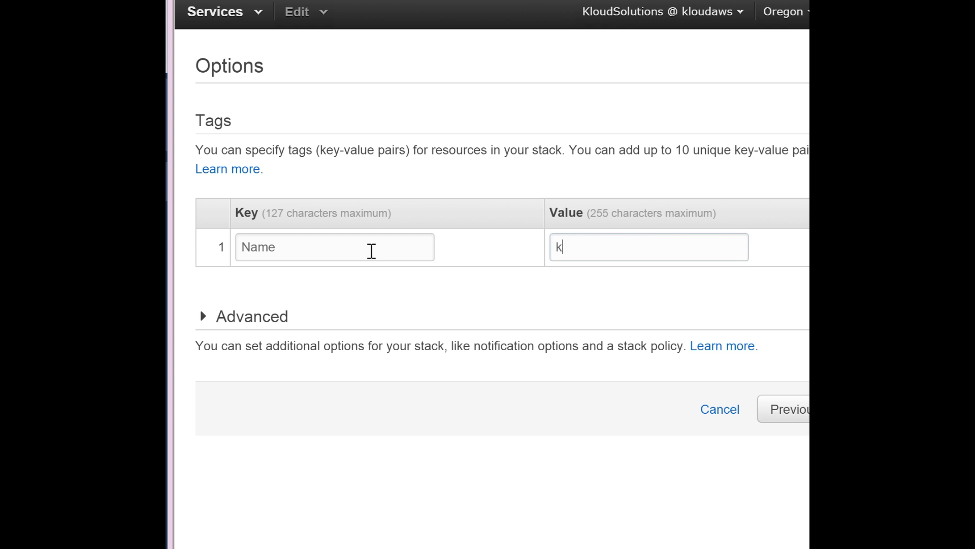
pyautogui.write('loudVPC01')
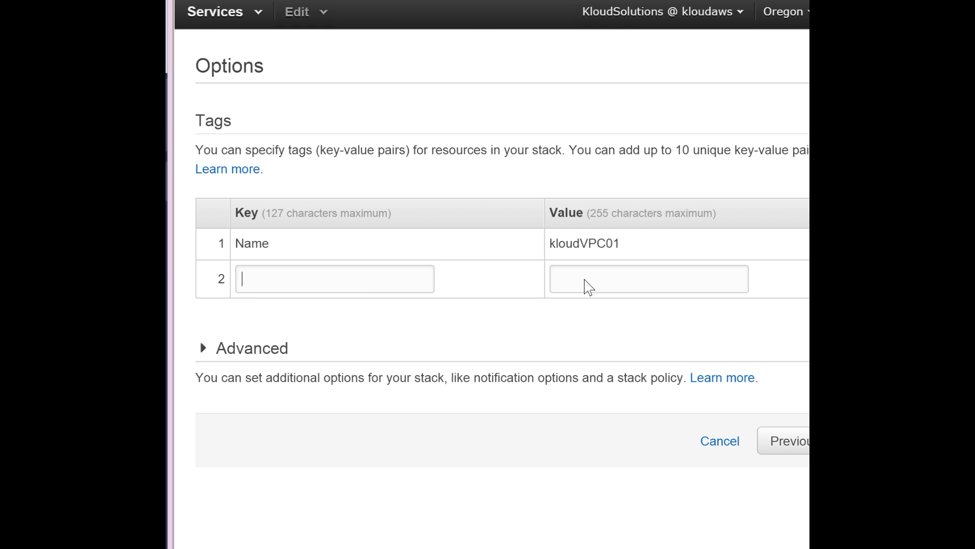
pyautogui.moveTo(379, 287)
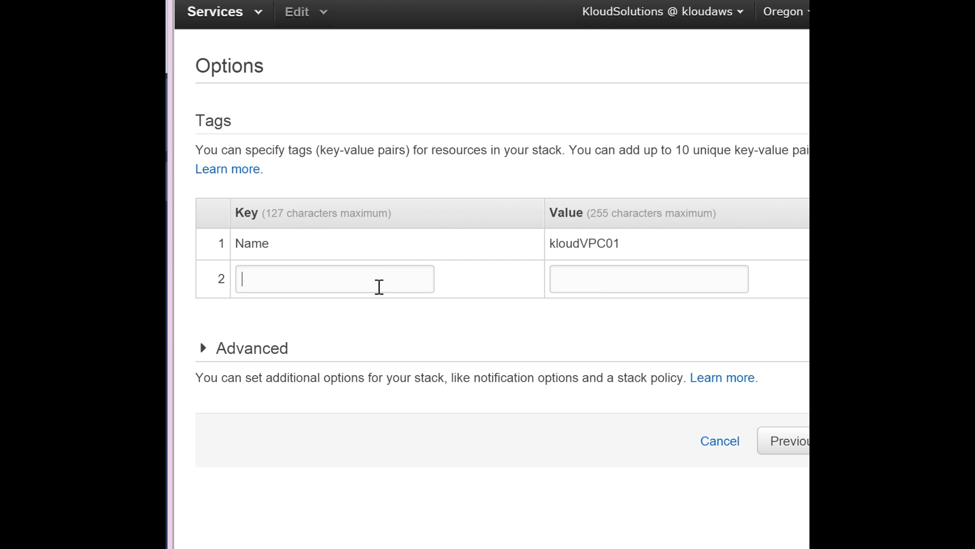
pyautogui.write('Envi')
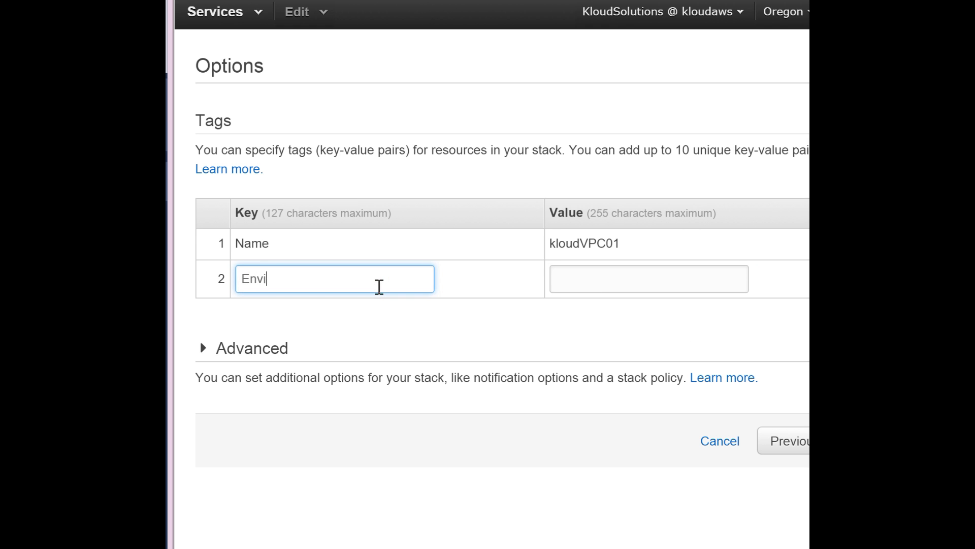
pyautogui.write('Dev')
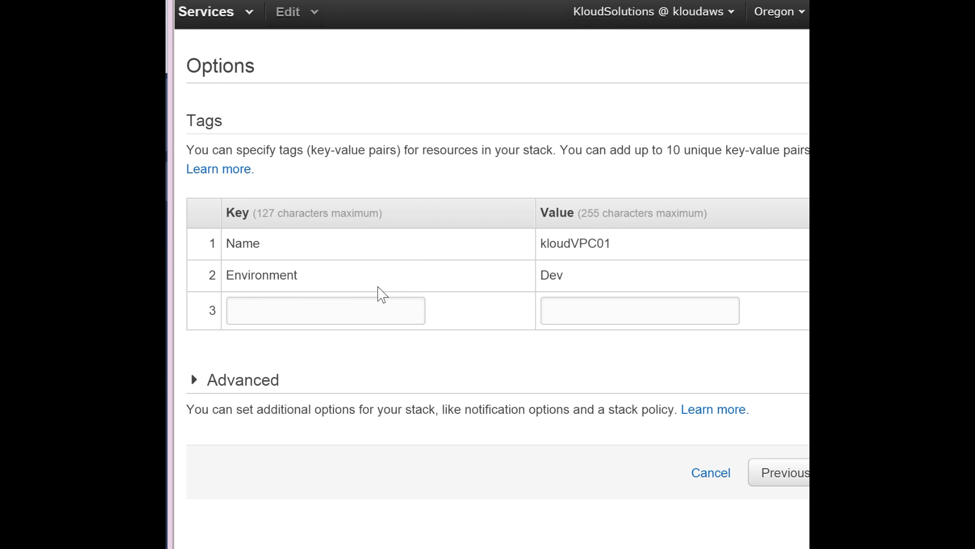
pyautogui.write('Project')
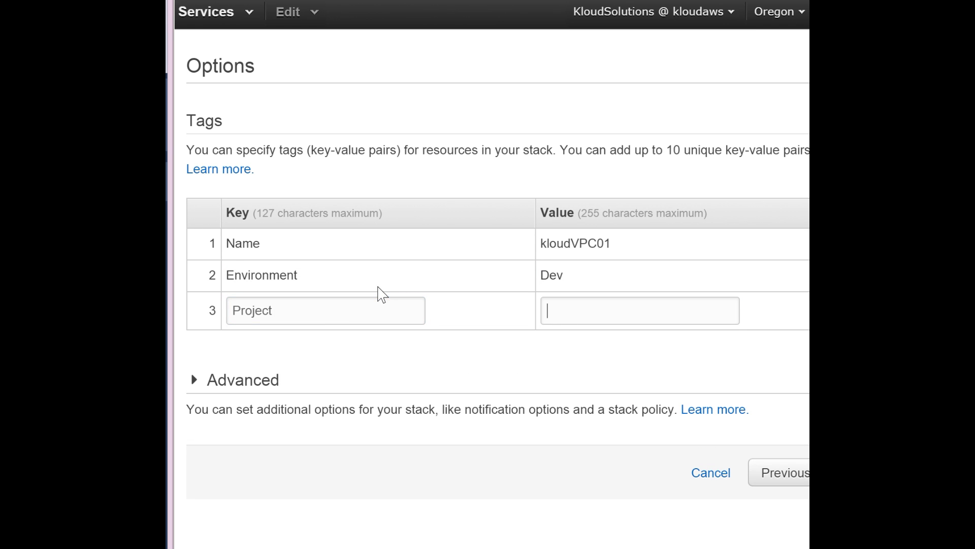
pyautogui.write('AndreasVPC')
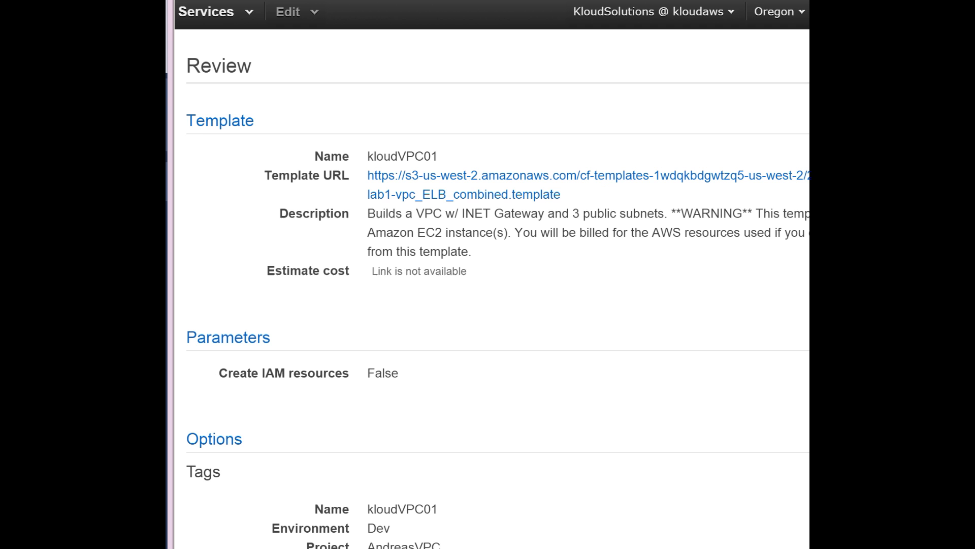
# Step: Review the kloudVPC01 settings and launch stack creation
pyautogui.scroll(-3)
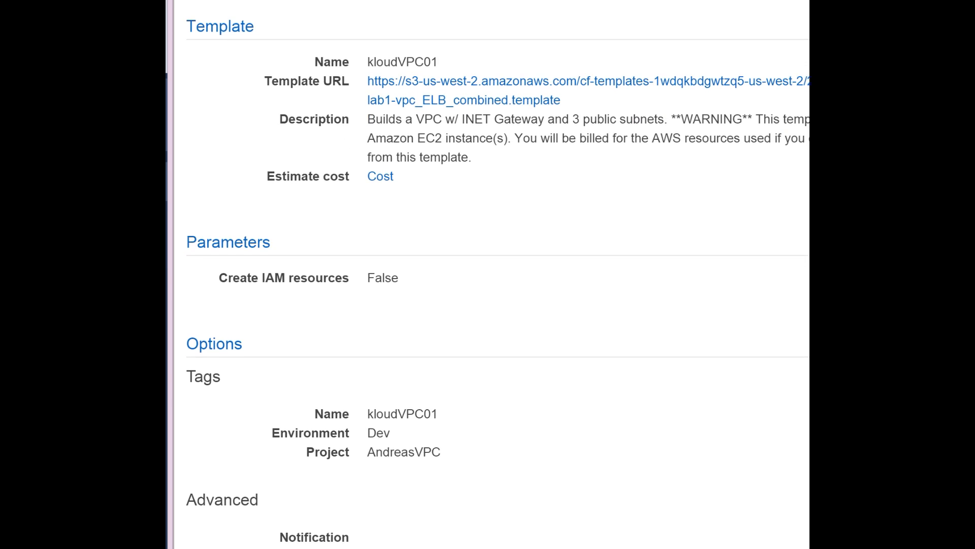
pyautogui.scroll(-3)
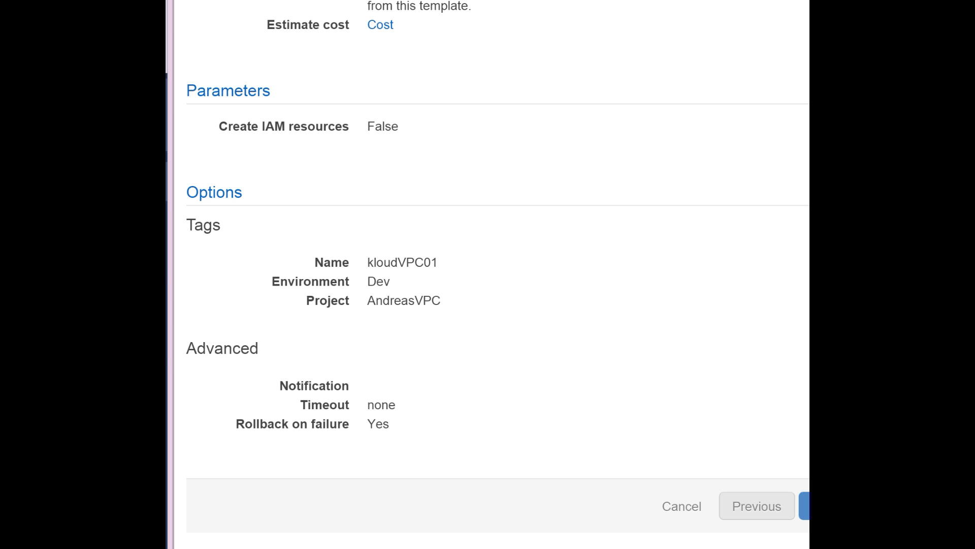
pyautogui.click(809, 506)
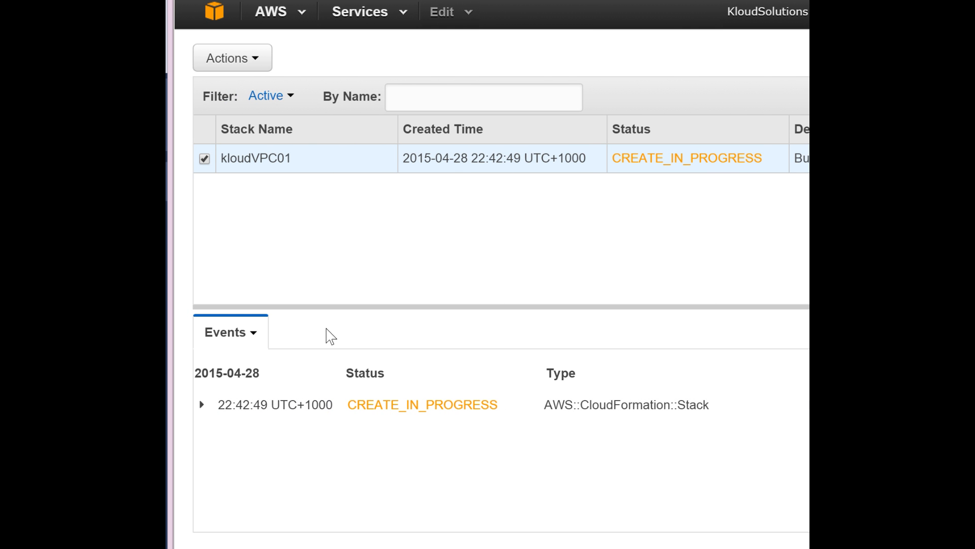
# Step: View the full list of kloudVPC01 resources being built, then return to the Events log
pyautogui.click(230, 331)
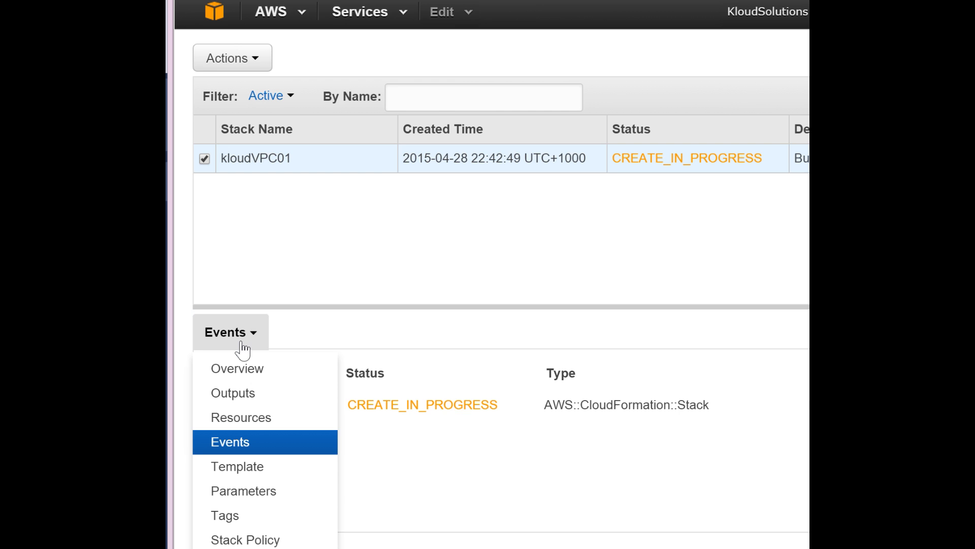
pyautogui.moveTo(269, 360)
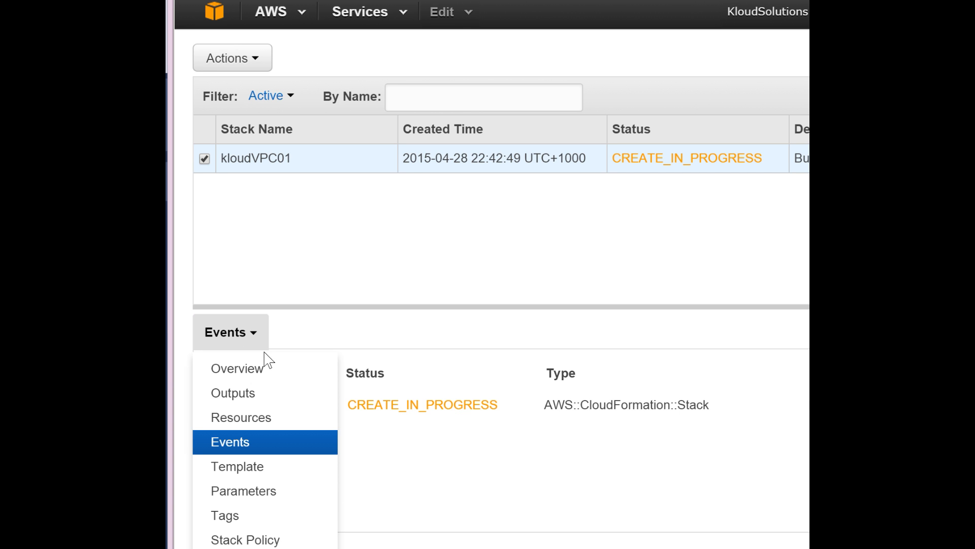
pyautogui.click(241, 416)
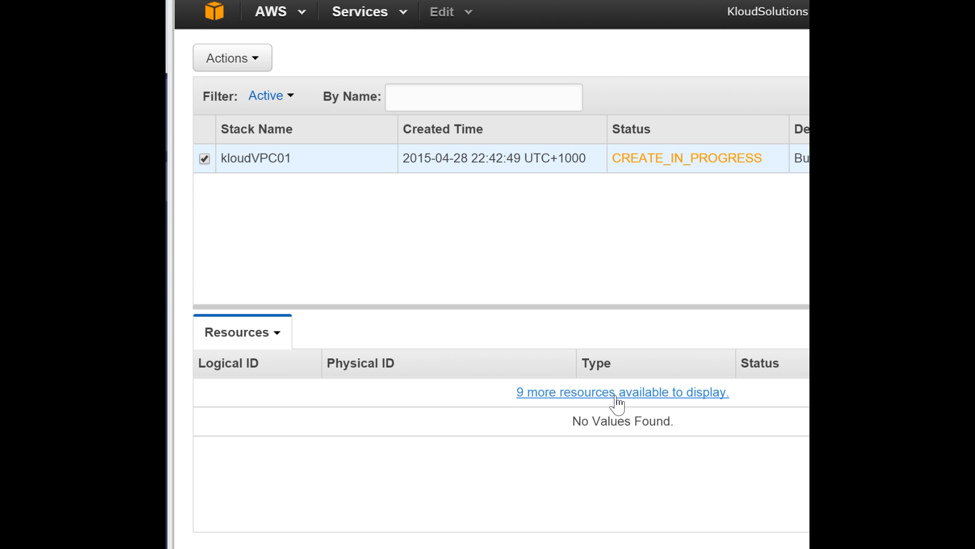
pyautogui.click(621, 391)
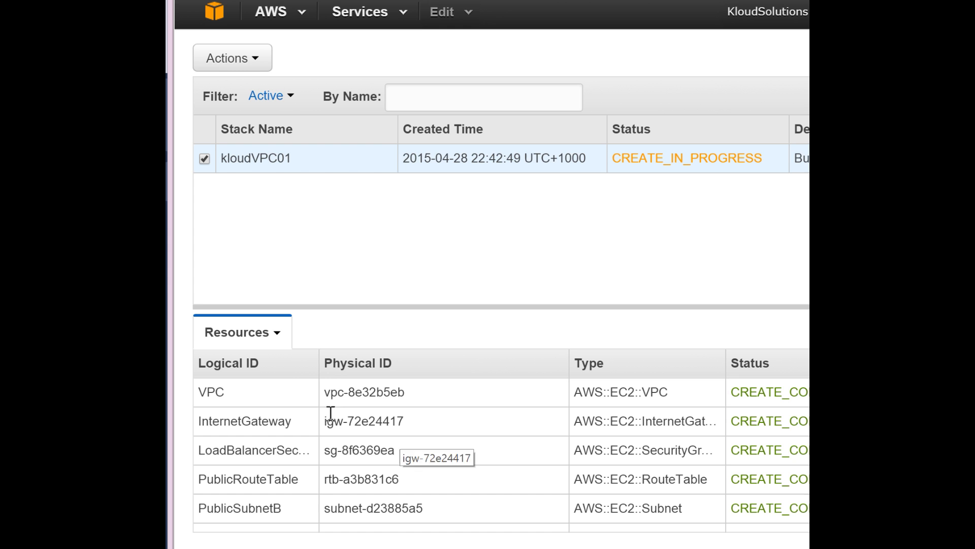
pyautogui.click(242, 331)
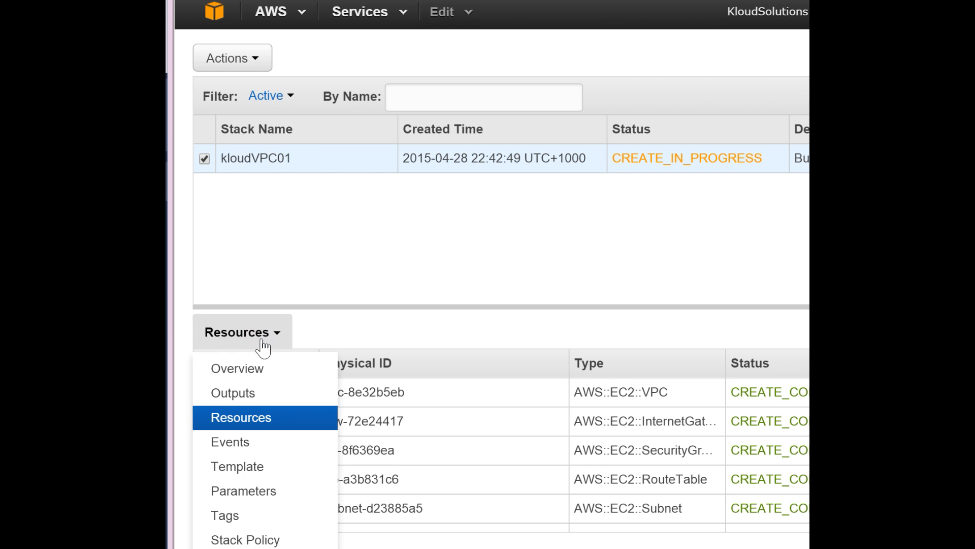
pyautogui.click(230, 441)
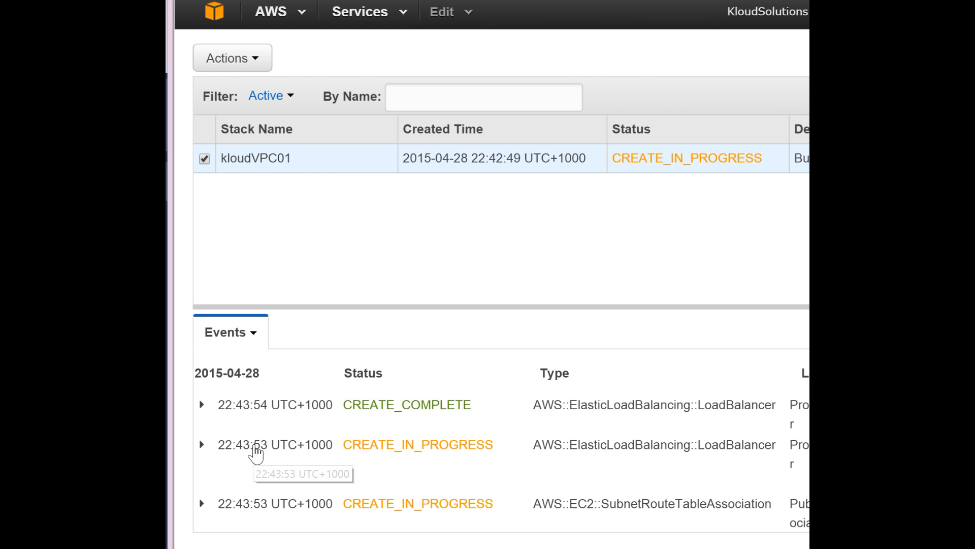
pyautogui.moveTo(438, 467)
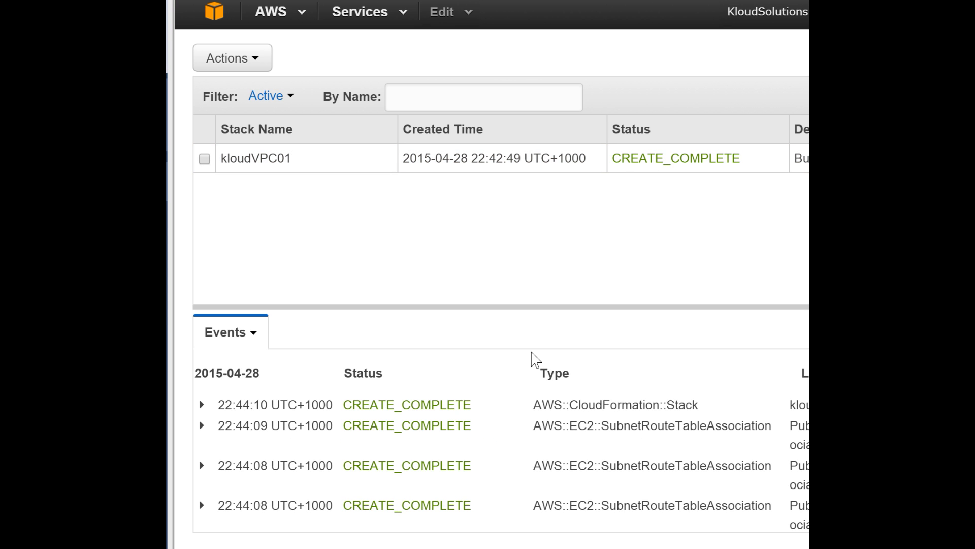
pyautogui.moveTo(448, 353)
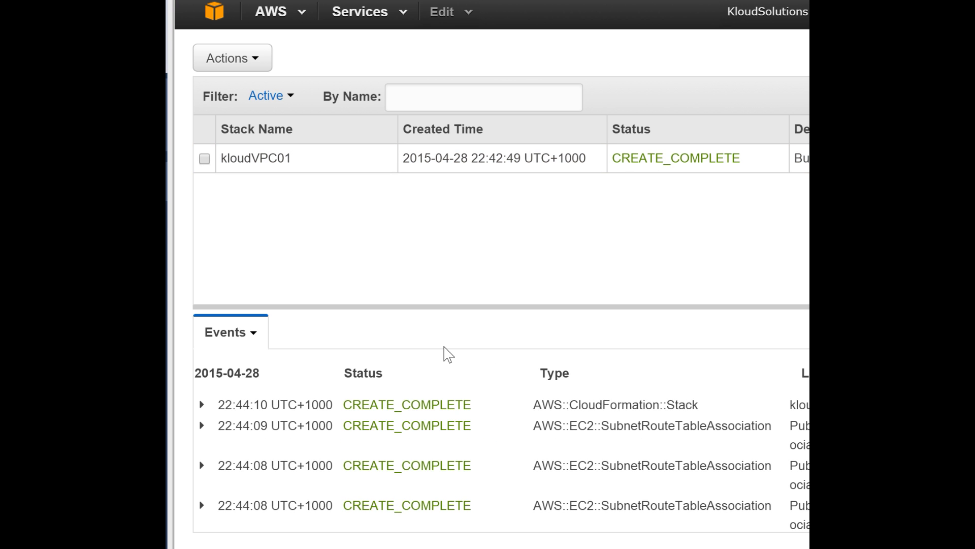
pyautogui.moveTo(410, 303)
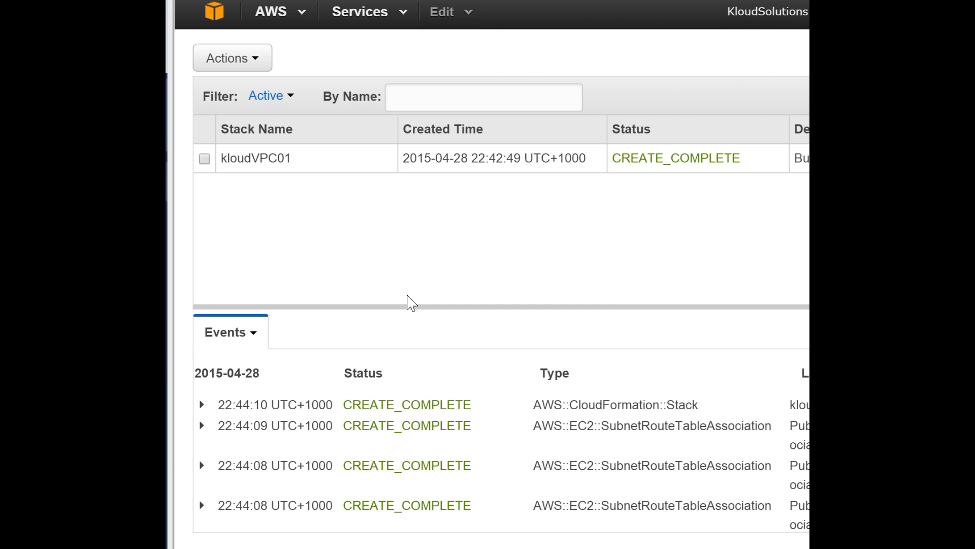
pyautogui.moveTo(407, 413)
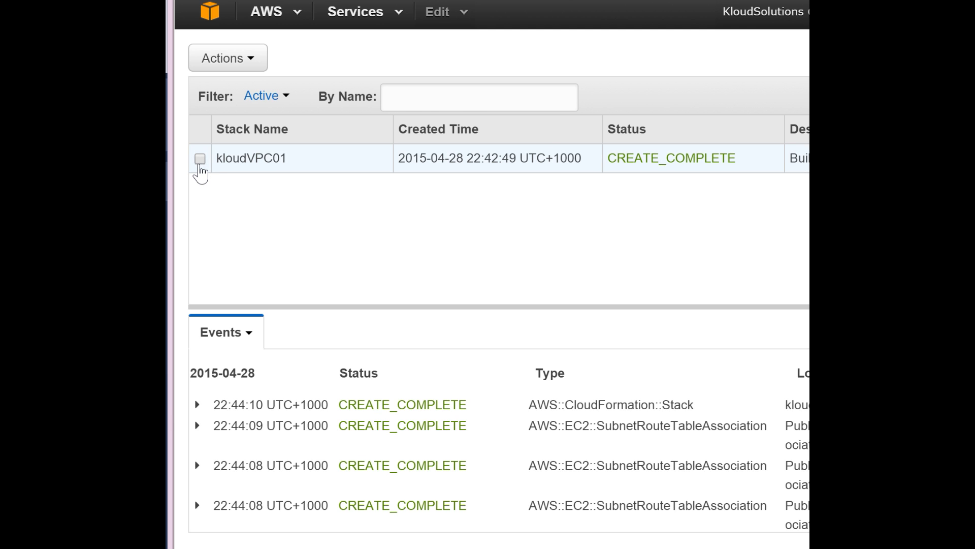
# Step: Delete the kloudVPC01 stack and confirm removal of all its resources
pyautogui.click(227, 57)
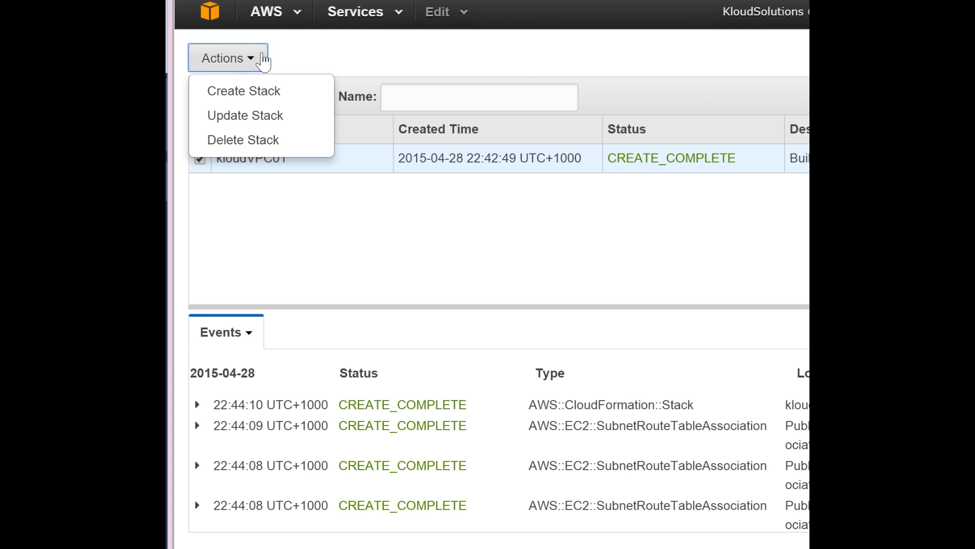
pyautogui.moveTo(262, 139)
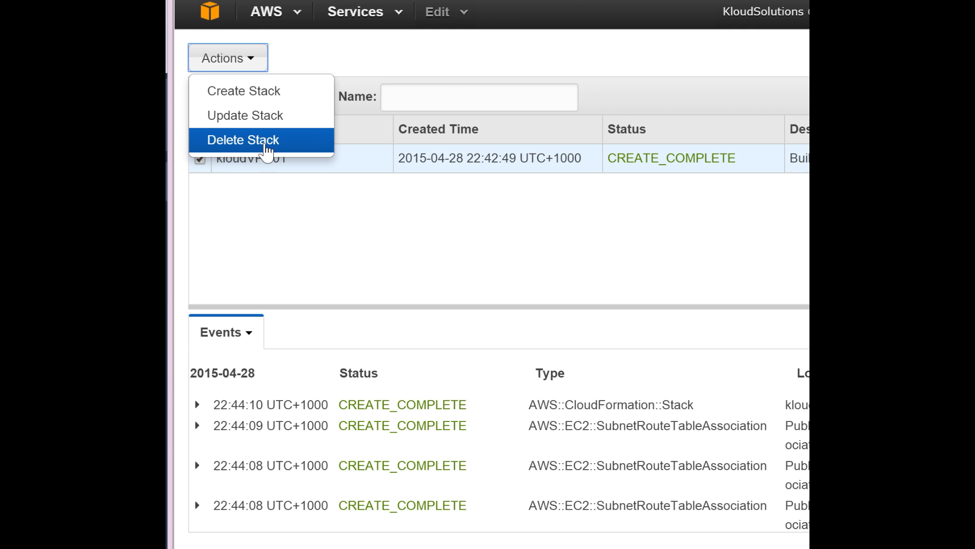
pyautogui.click(244, 139)
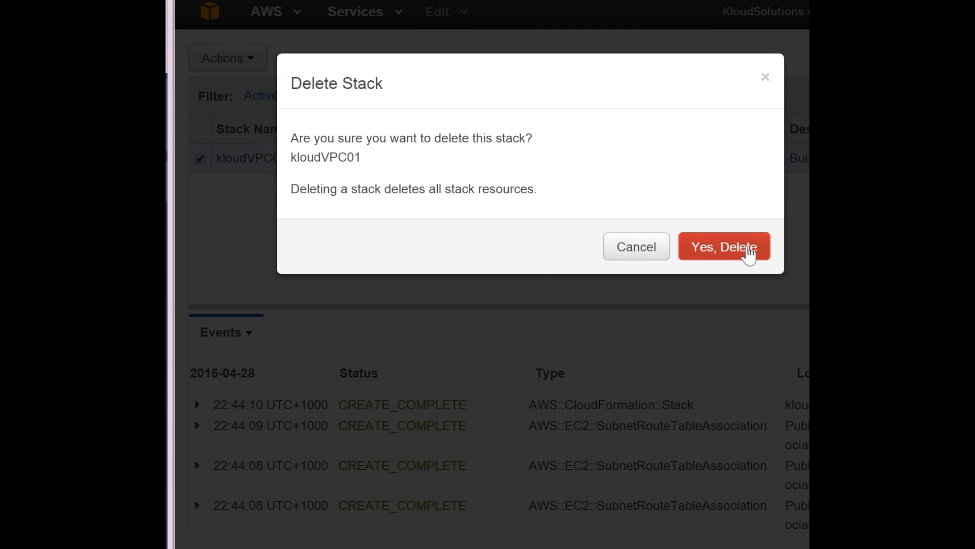
pyautogui.click(724, 246)
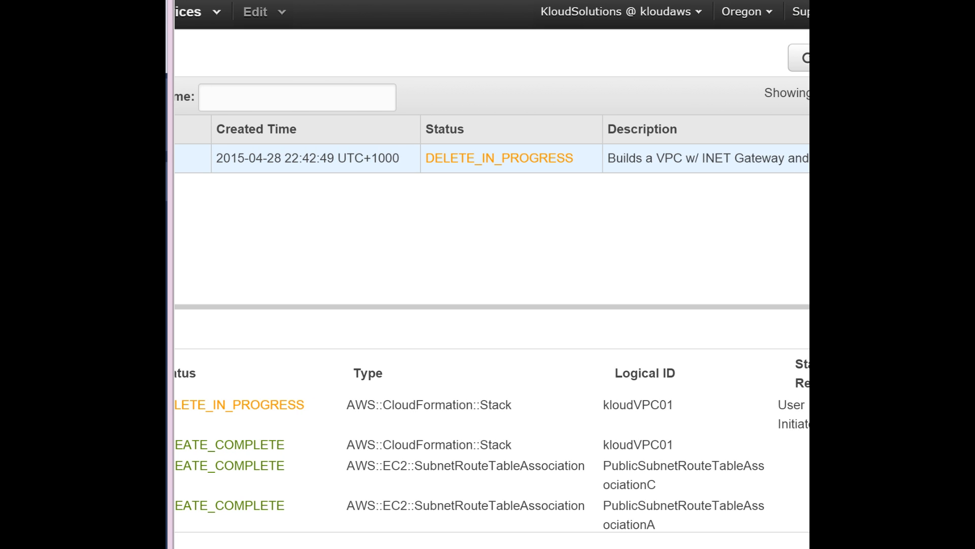
pyautogui.moveTo(692, 260)
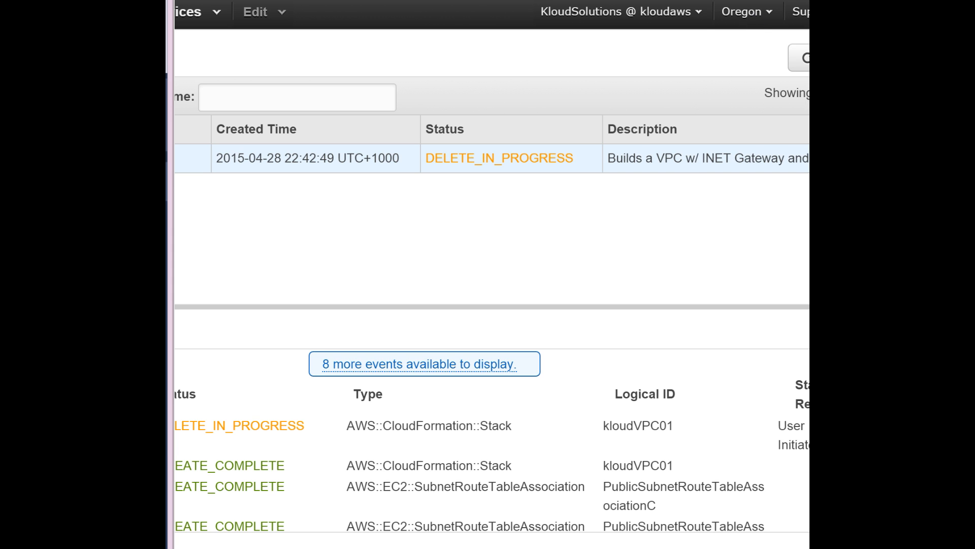
pyautogui.moveTo(568, 297)
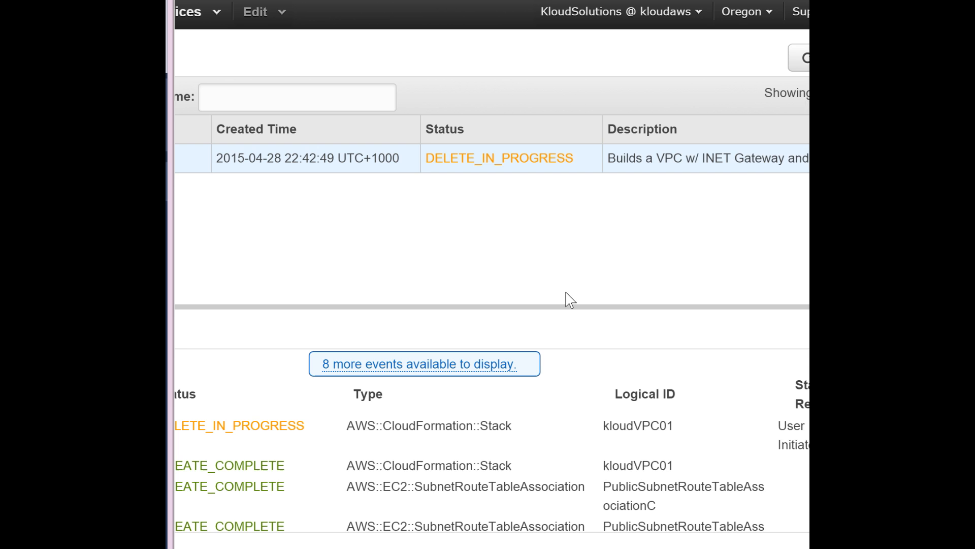
pyautogui.moveTo(627, 537)
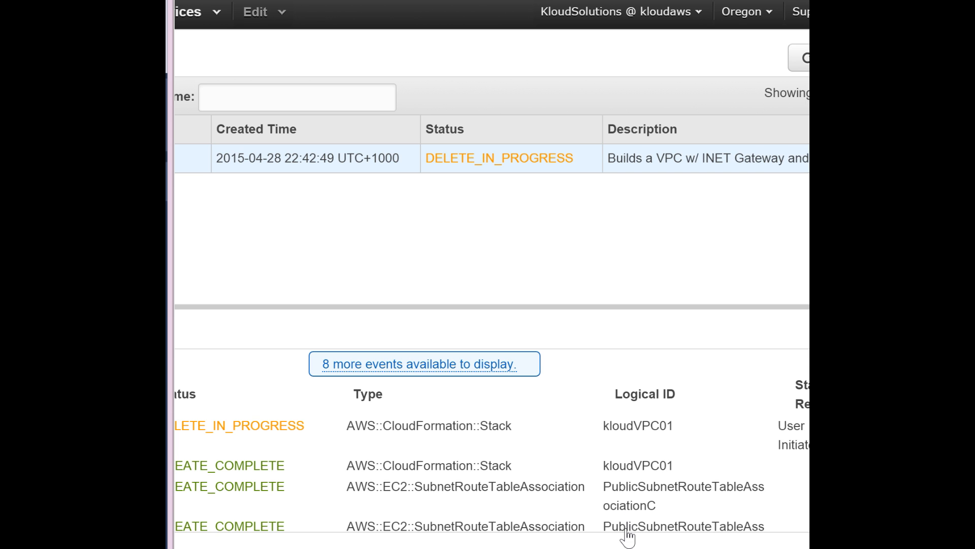